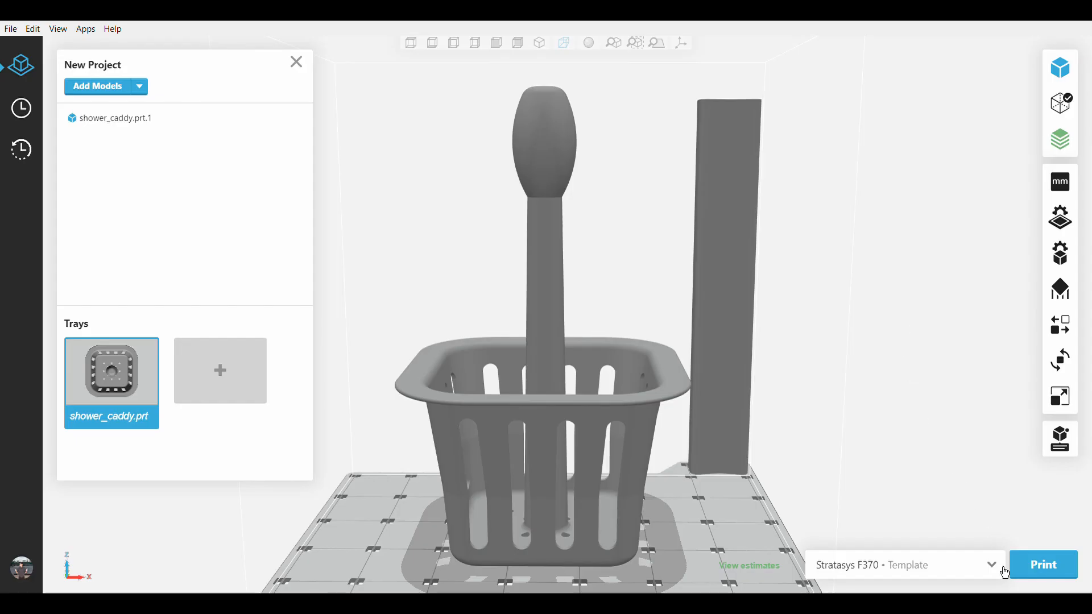
# Choose a printer and show the caddy's slice preview with 1881 green layers.
pyautogui.click(993, 566)
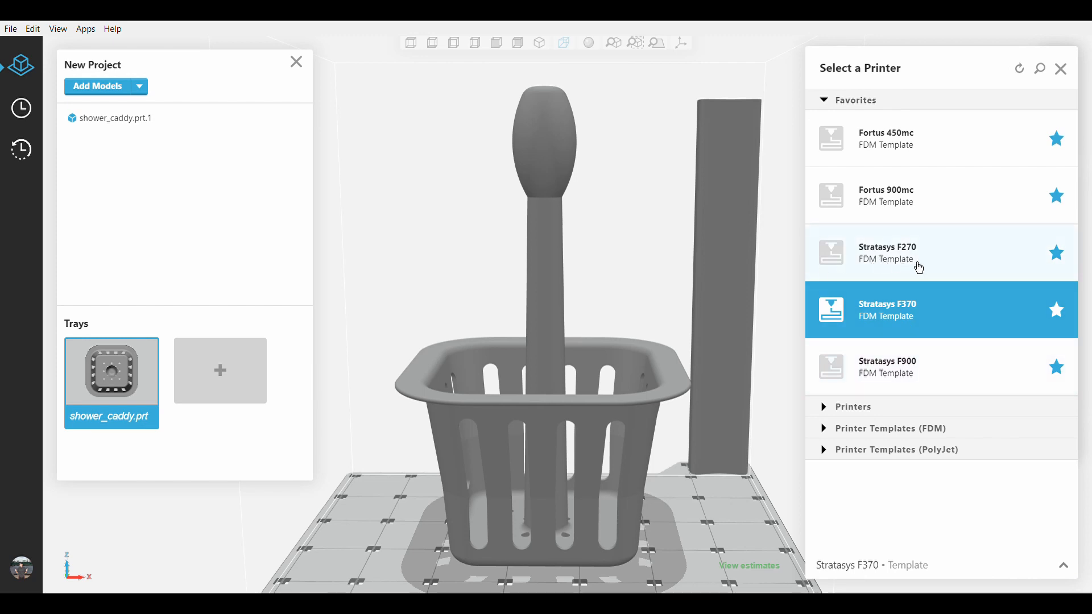
pyautogui.moveTo(915, 314)
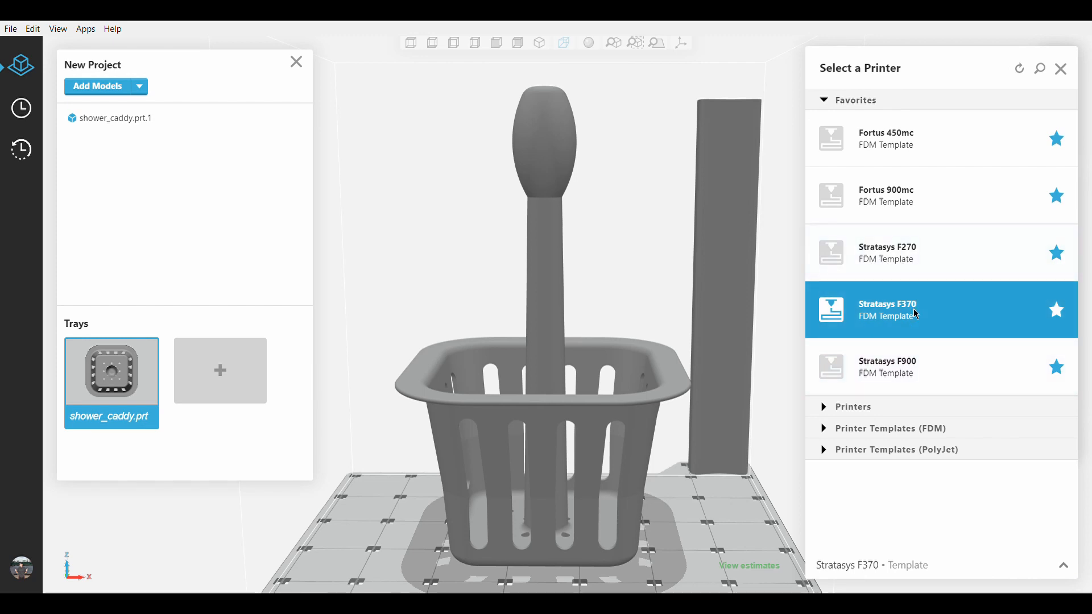
pyautogui.moveTo(899, 153)
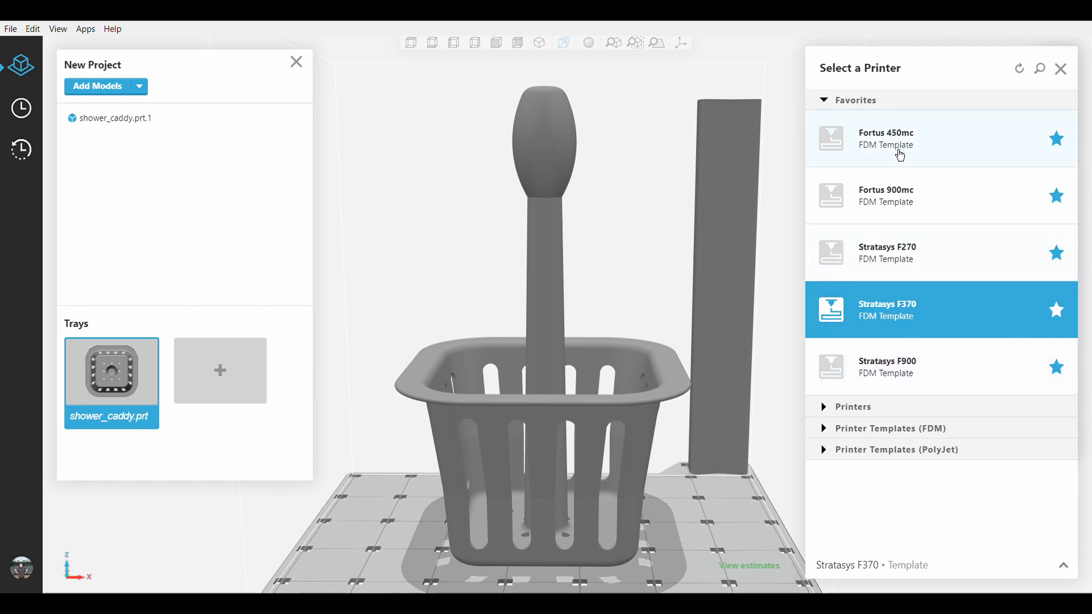
pyautogui.moveTo(911, 361)
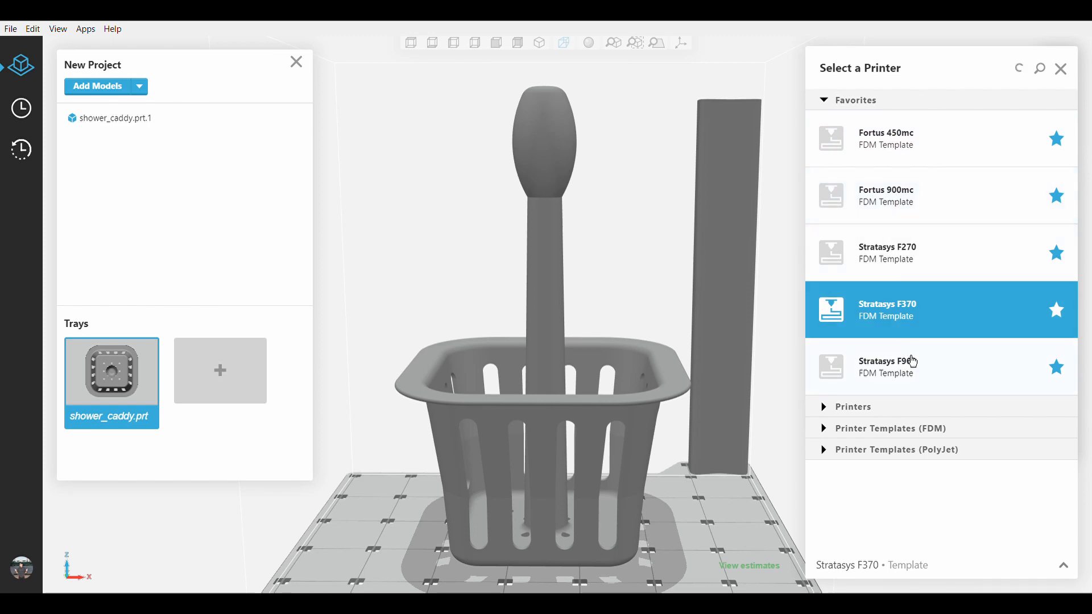
pyautogui.moveTo(1033, 572)
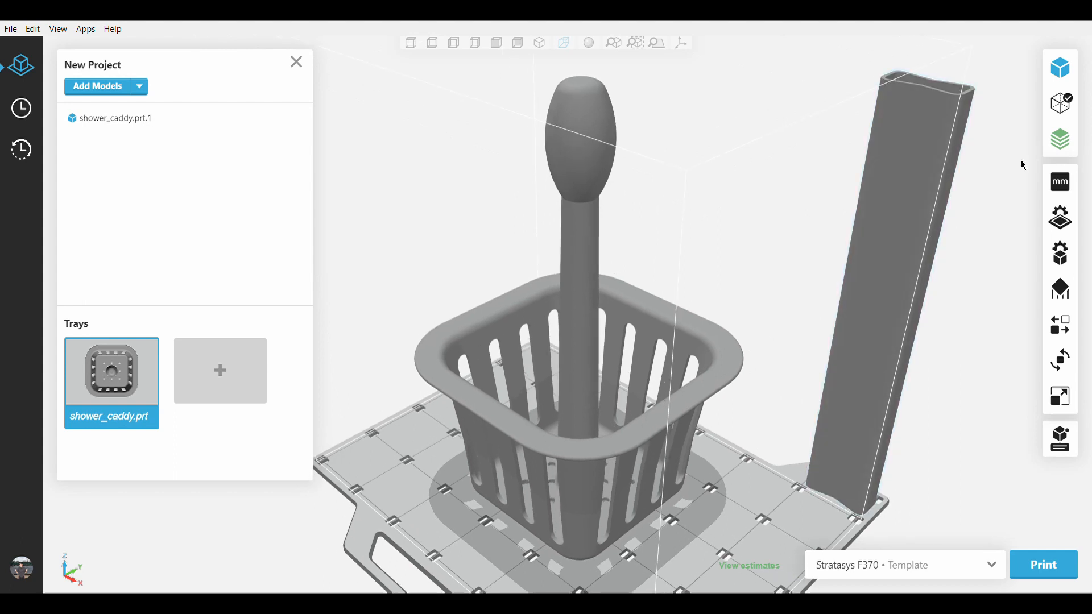
pyautogui.click(1060, 139)
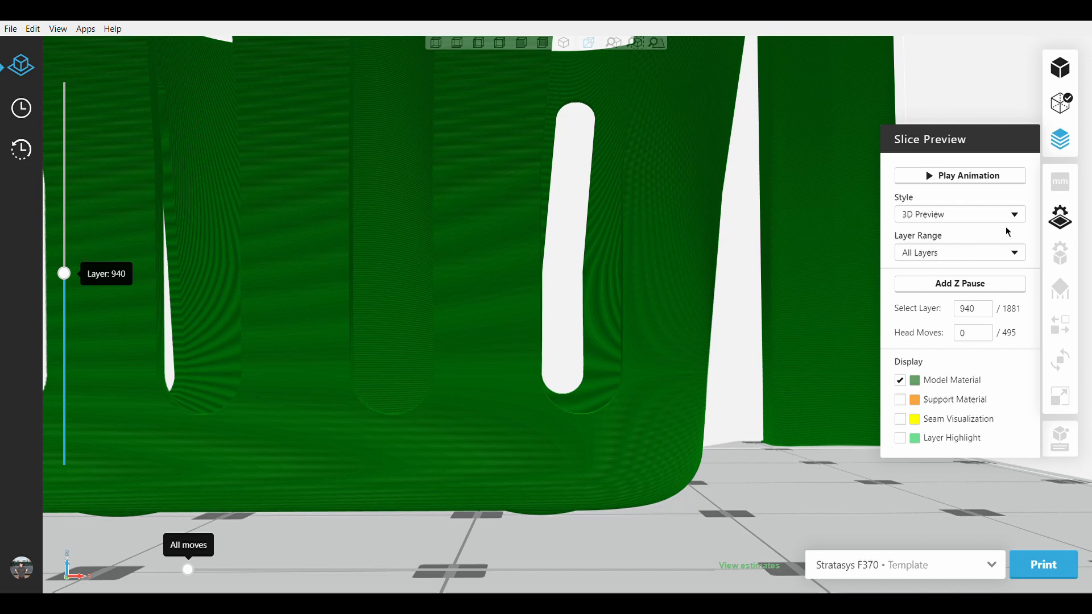
# View the Tray Estimations (about 2d 13h 35m), then go back to the model view.
pyautogui.click(1059, 218)
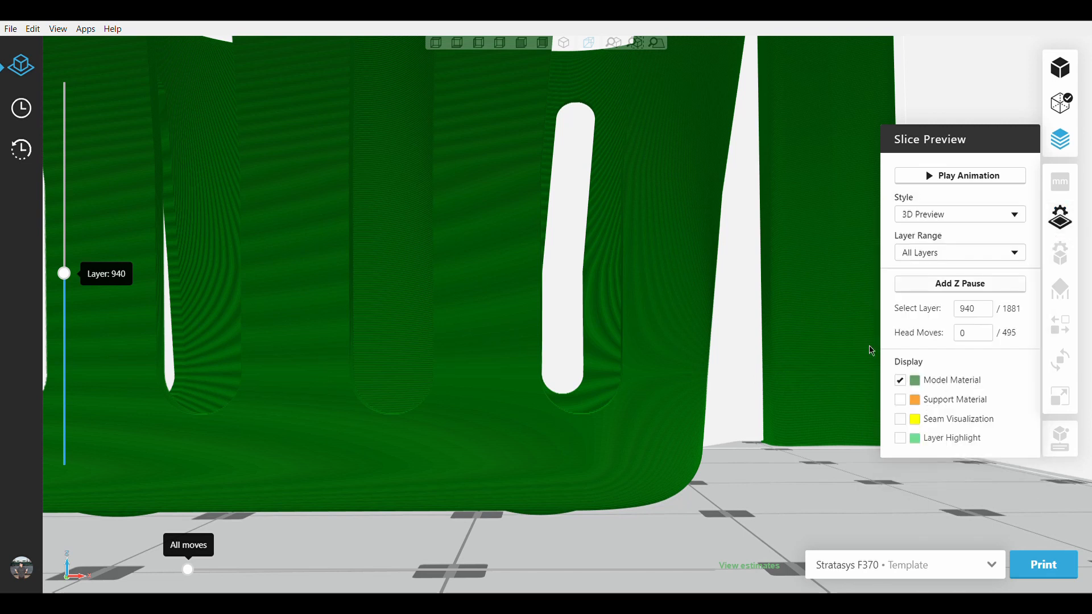
pyautogui.click(749, 566)
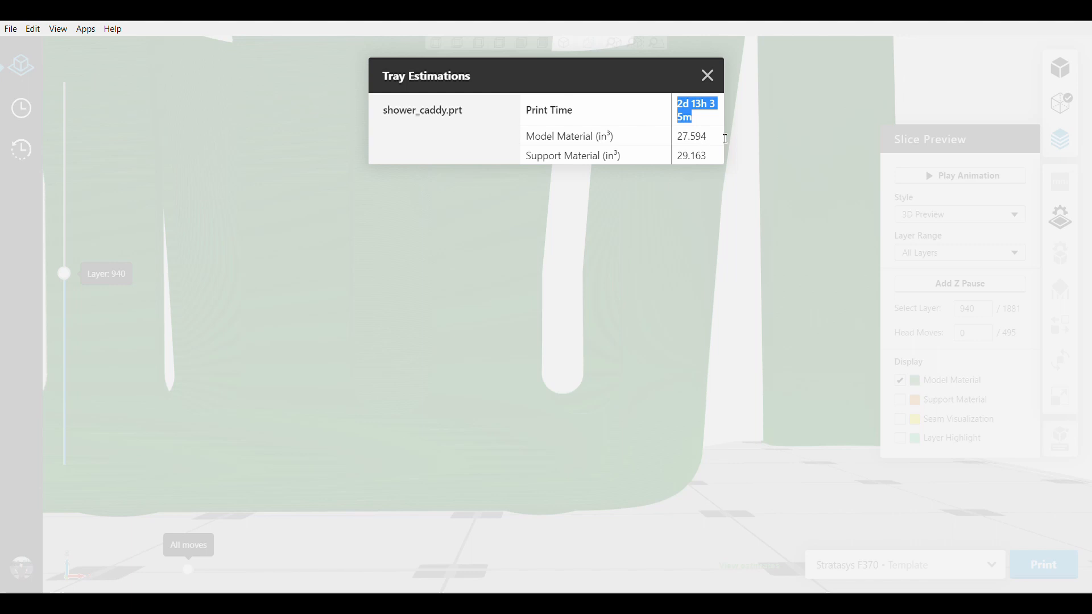
pyautogui.moveTo(740, 132)
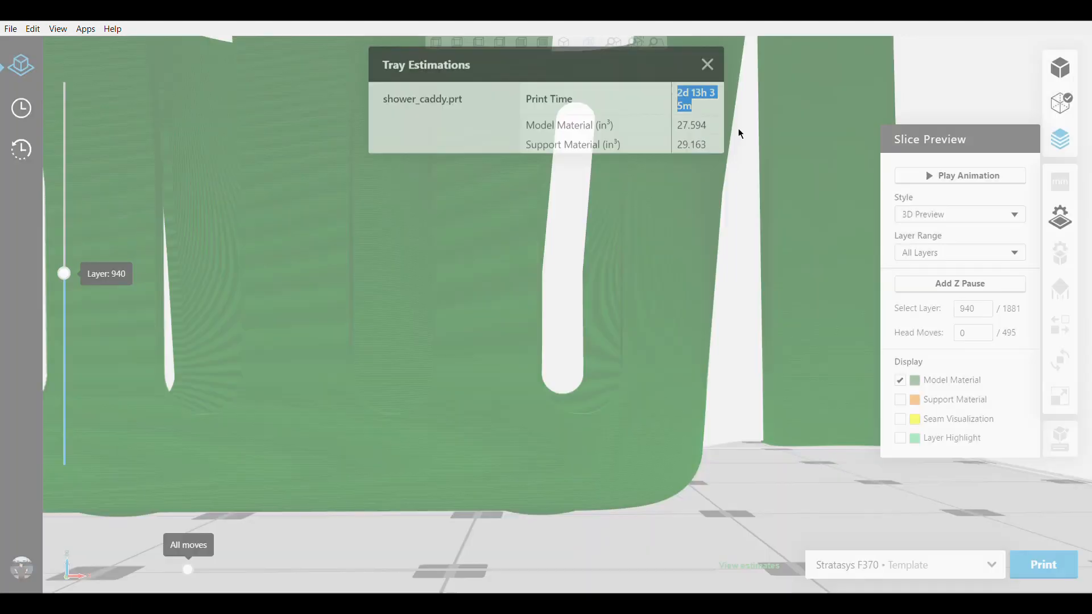
pyautogui.click(706, 64)
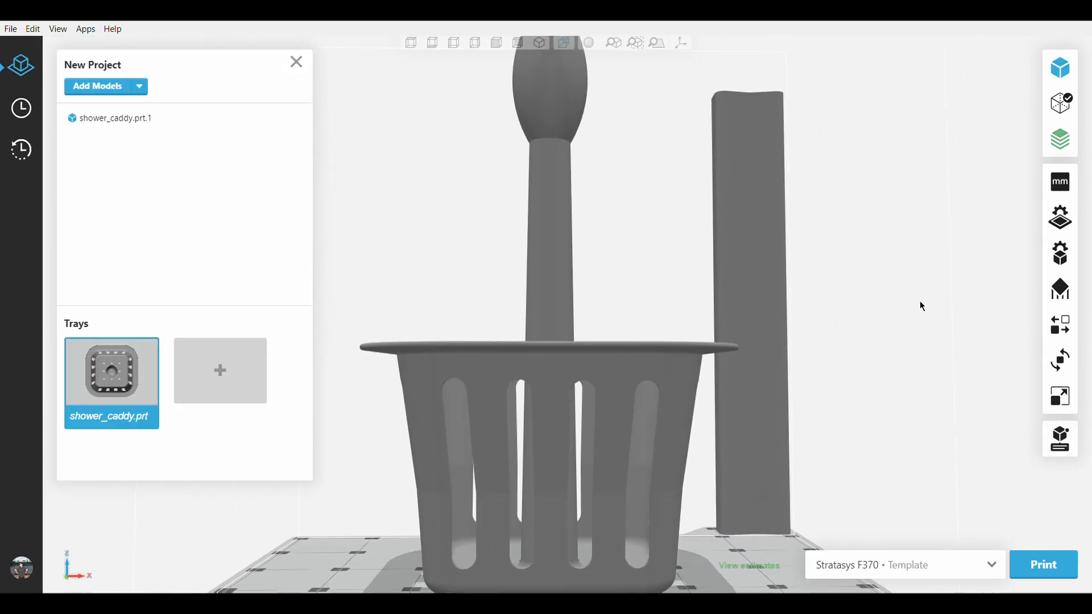
# Pick a new slice height in Tray Settings so the caddy re-slices.
pyautogui.click(1060, 216)
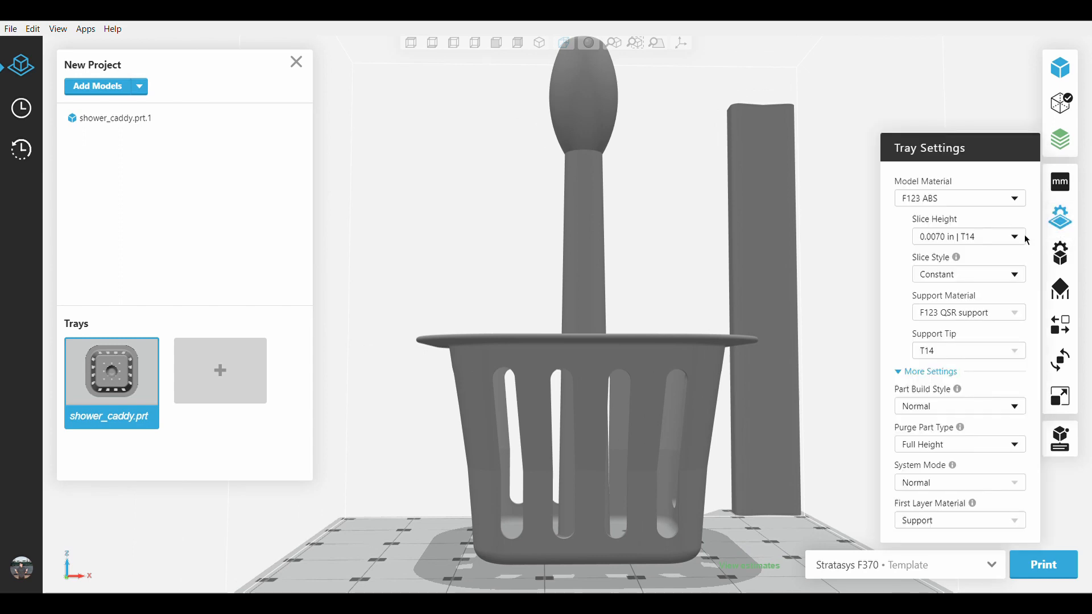
pyautogui.click(1014, 237)
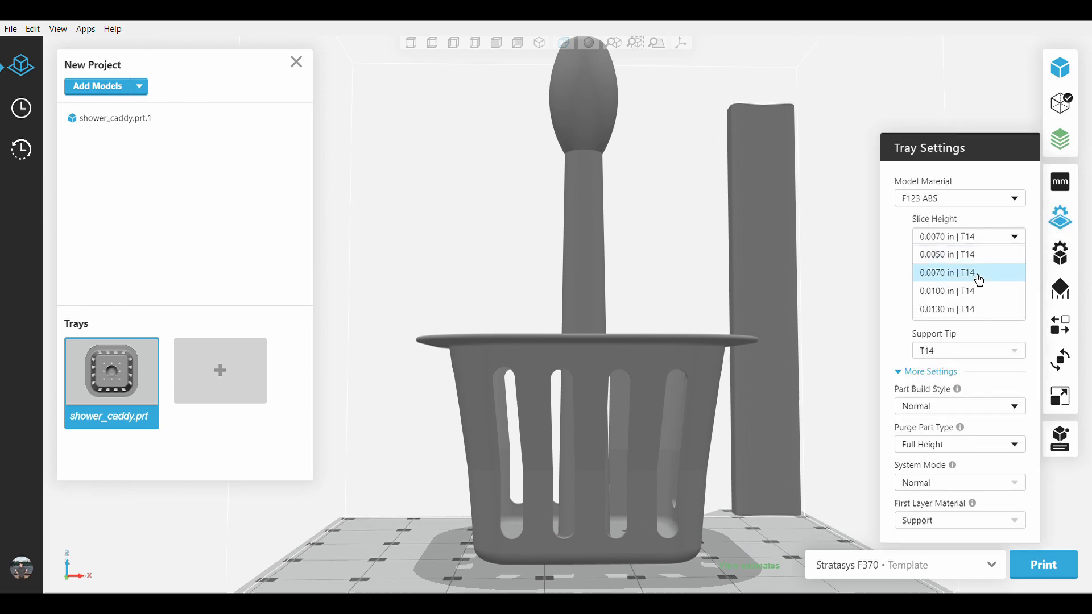
pyautogui.click(945, 290)
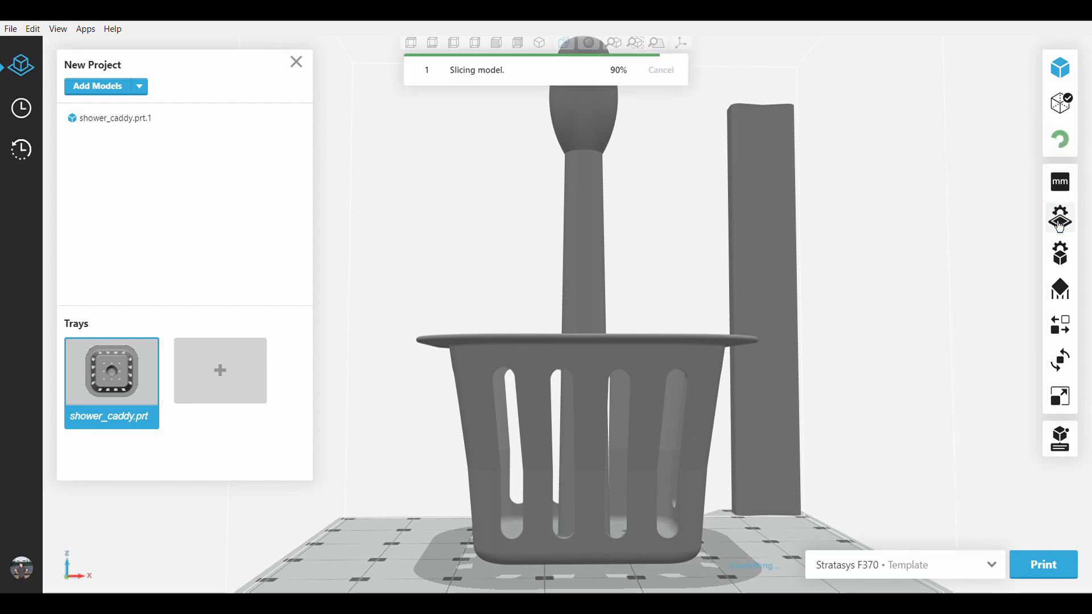
pyautogui.moveTo(891, 342)
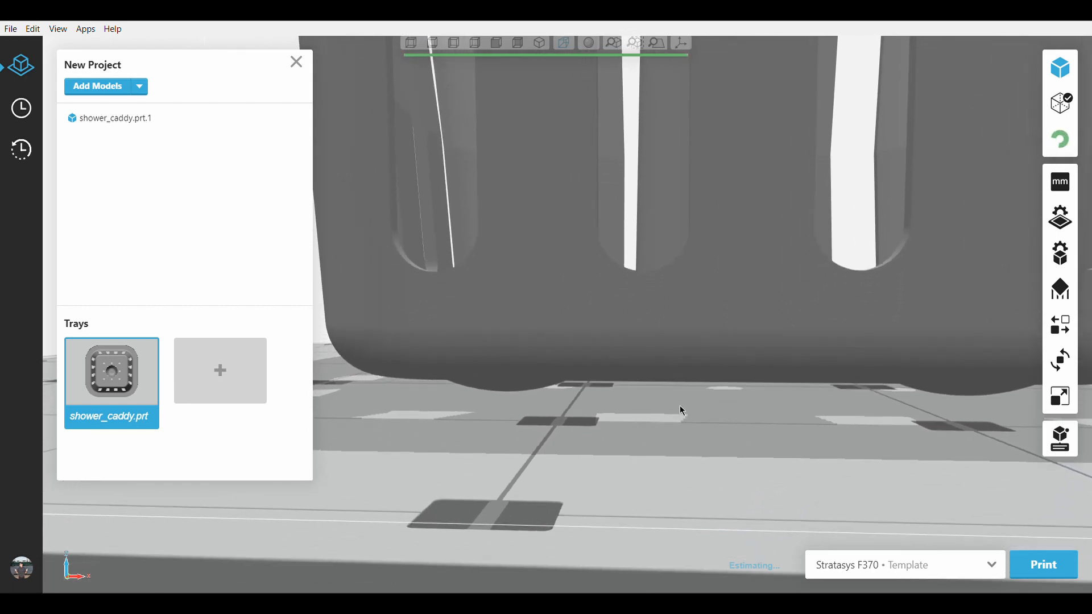
# Show the re-sliced caddy's 1318 layers with Layer Range set to All Layers.
pyautogui.click(296, 61)
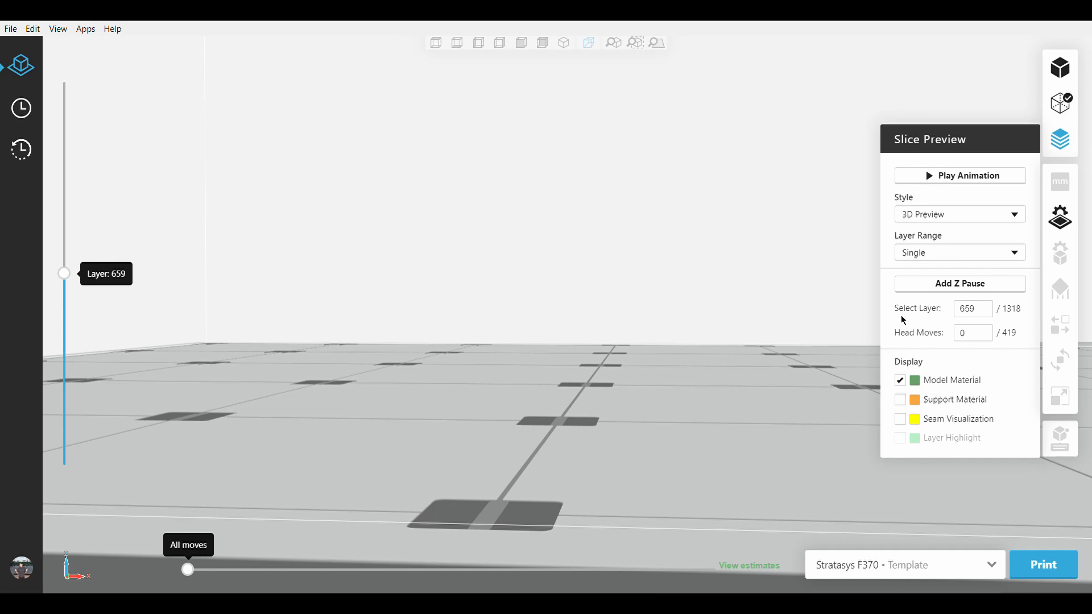
pyautogui.click(958, 253)
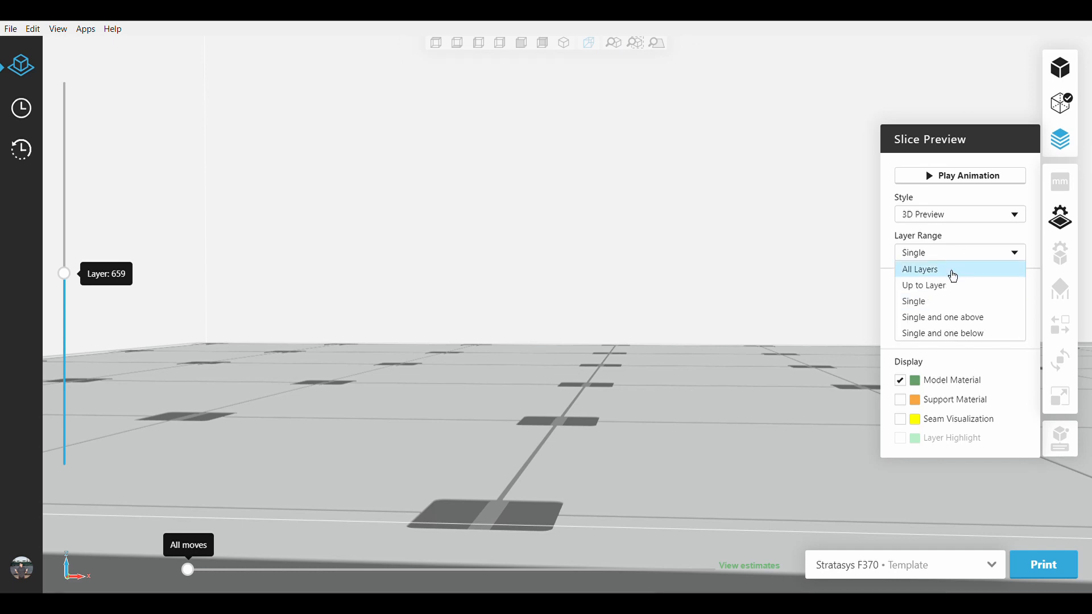
pyautogui.click(920, 270)
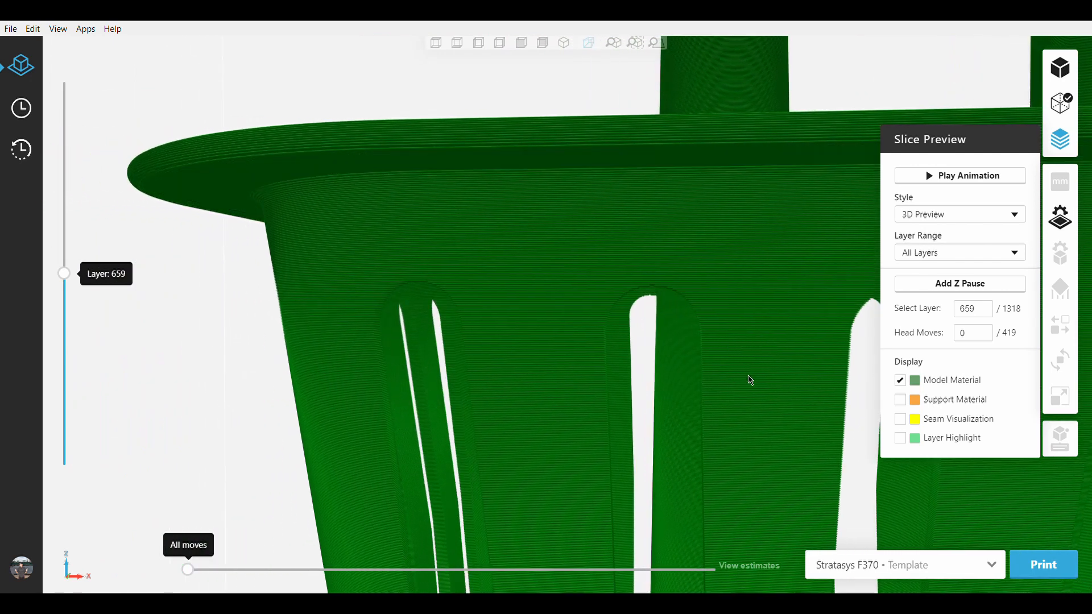
# View the updated Tray Estimations of 1d 2h 50m and close the window.
pyautogui.click(749, 566)
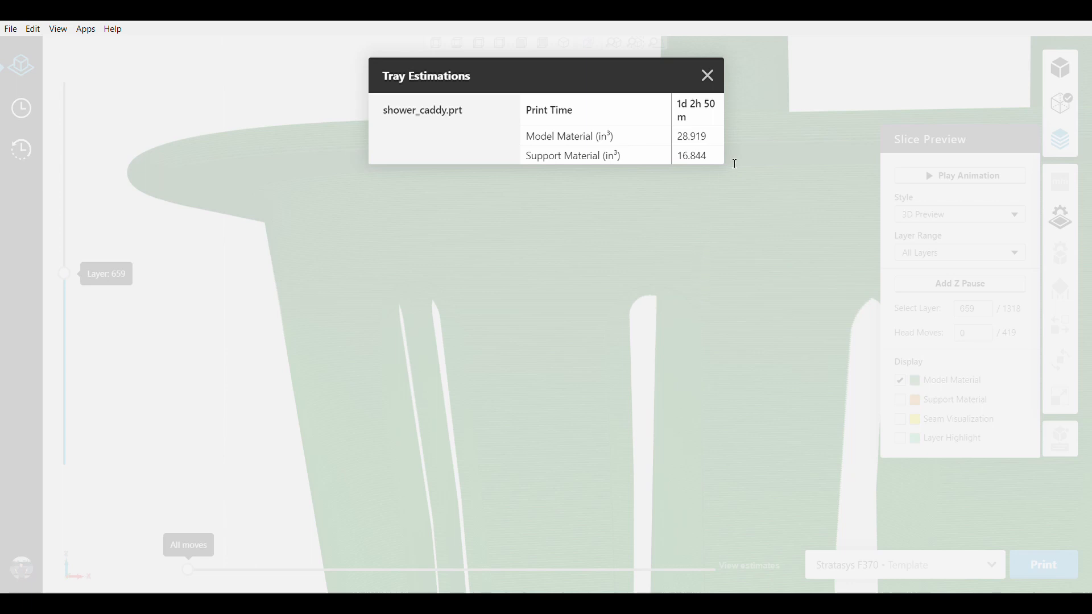
pyautogui.moveTo(763, 129)
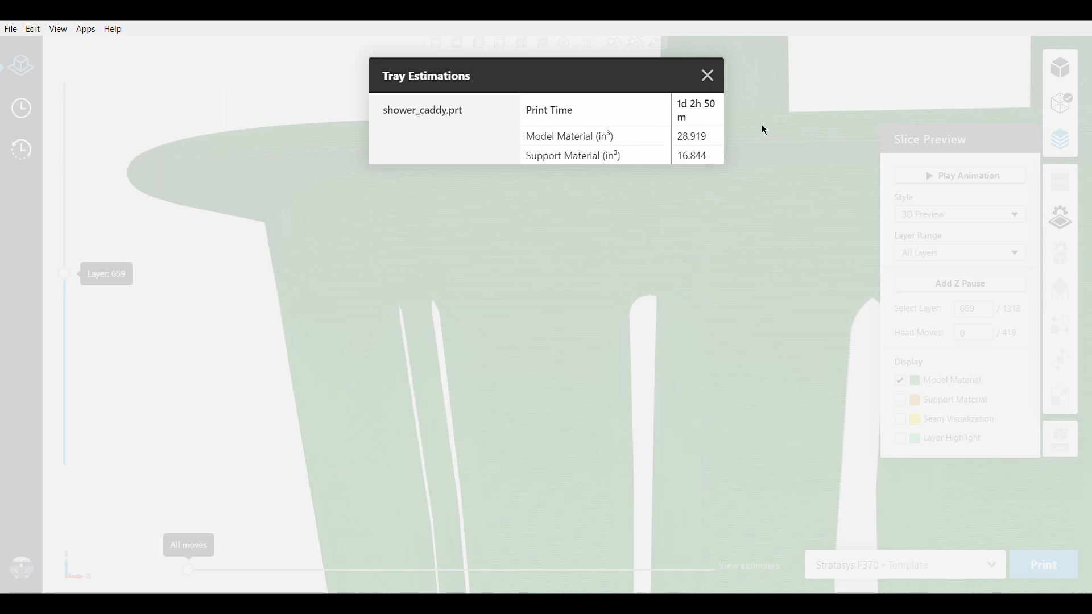
pyautogui.moveTo(707, 75)
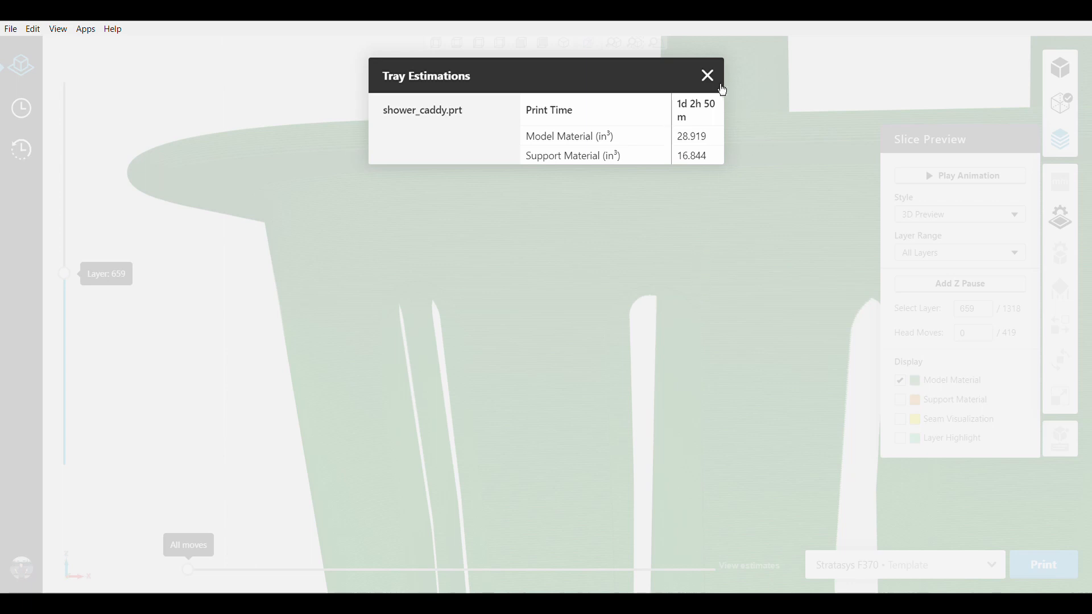
pyautogui.click(706, 75)
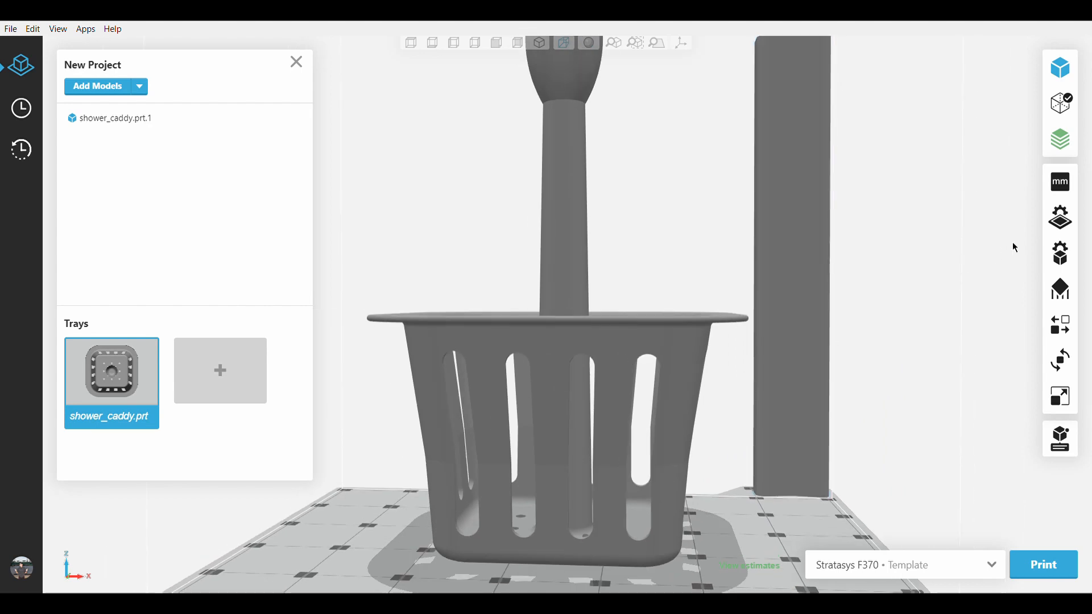
# In Tray Settings choose slice height 0.0070 in | T14 and slice style Adaptive.
pyautogui.click(1059, 216)
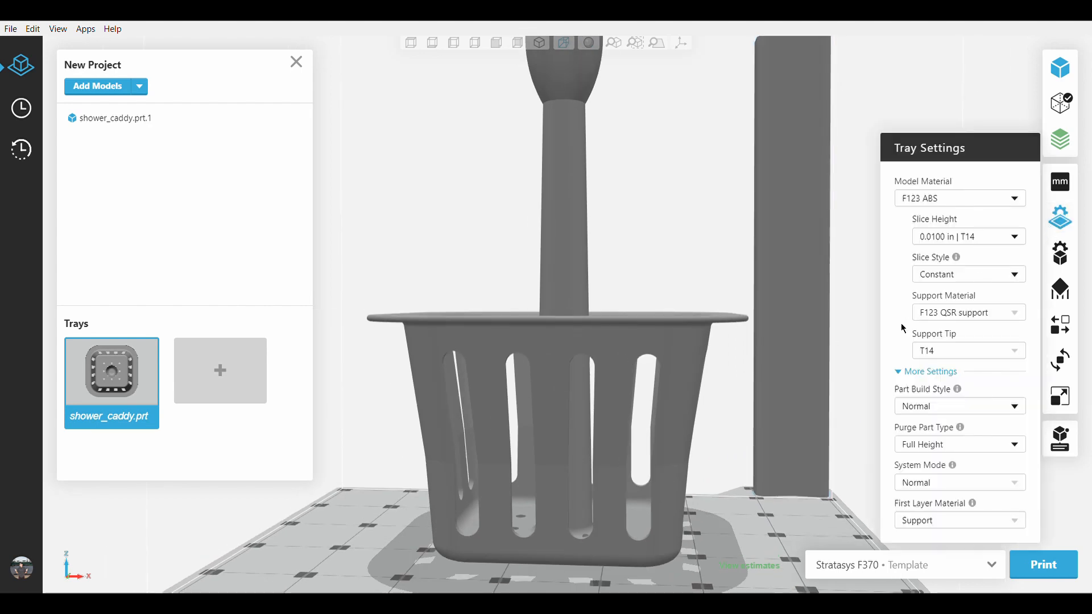
pyautogui.moveTo(856, 324)
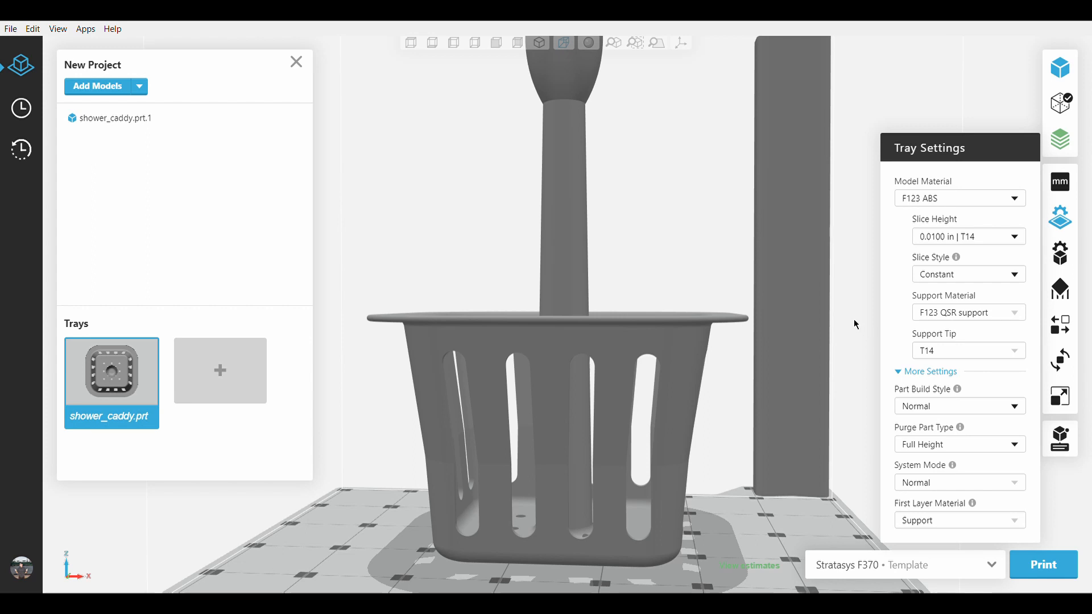
pyautogui.moveTo(836, 328)
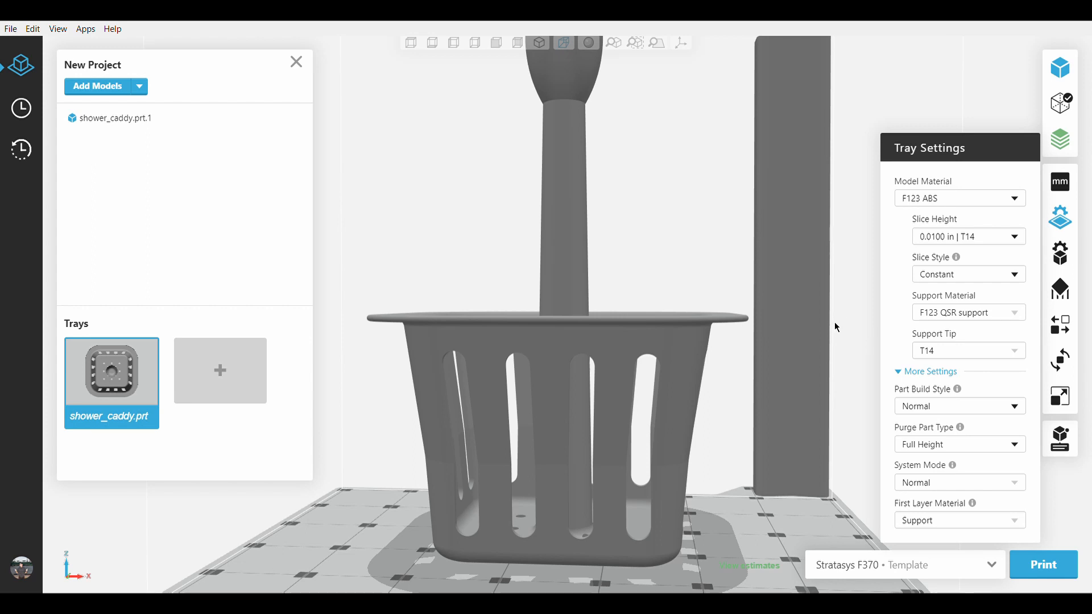
pyautogui.moveTo(1060, 218)
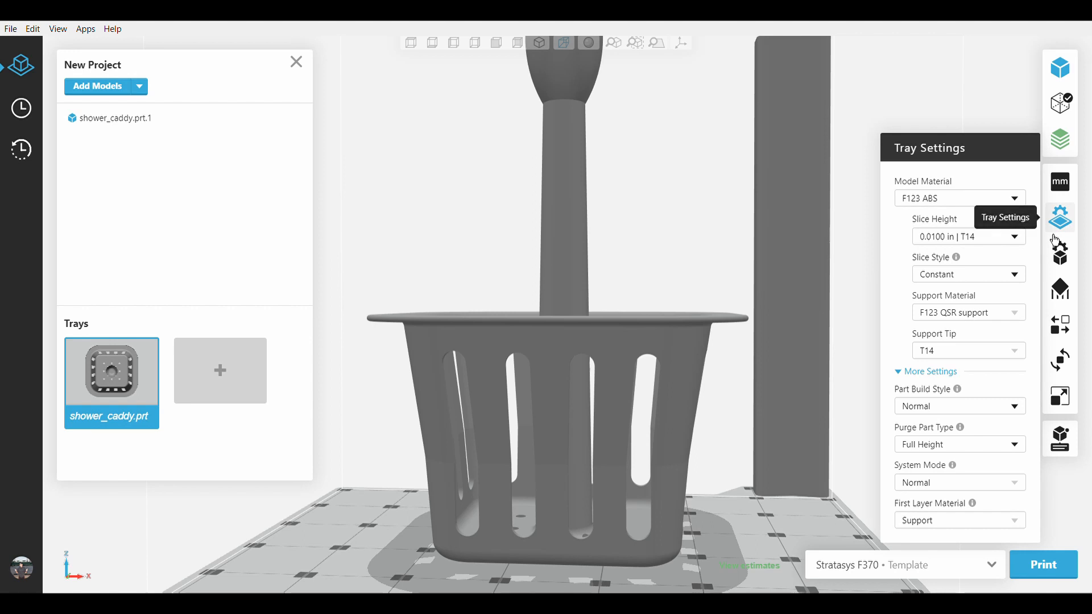
pyautogui.moveTo(959, 228)
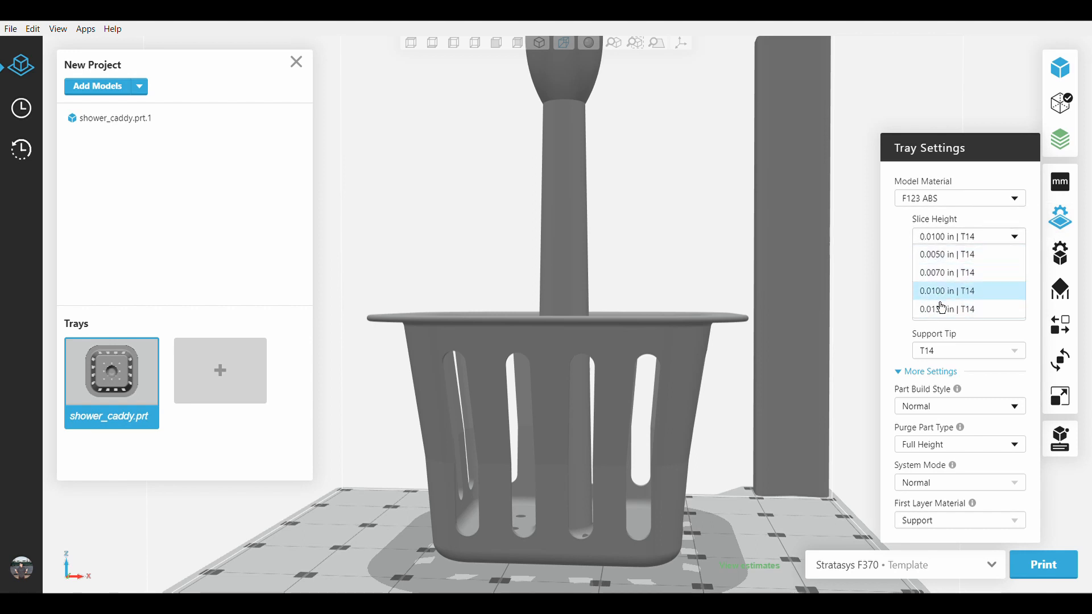
pyautogui.moveTo(946, 272)
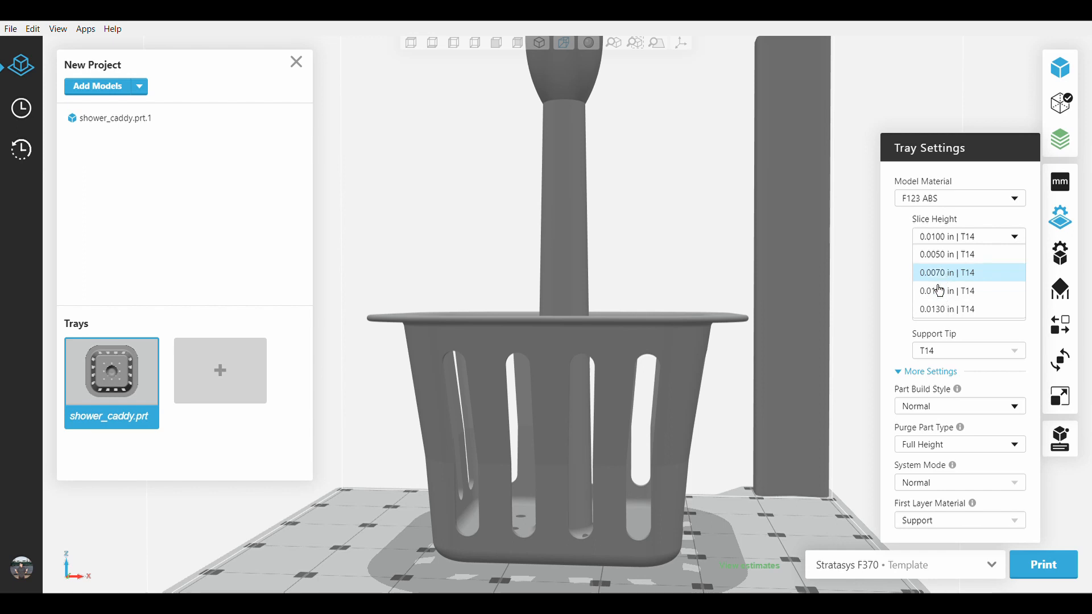
pyautogui.moveTo(945, 290)
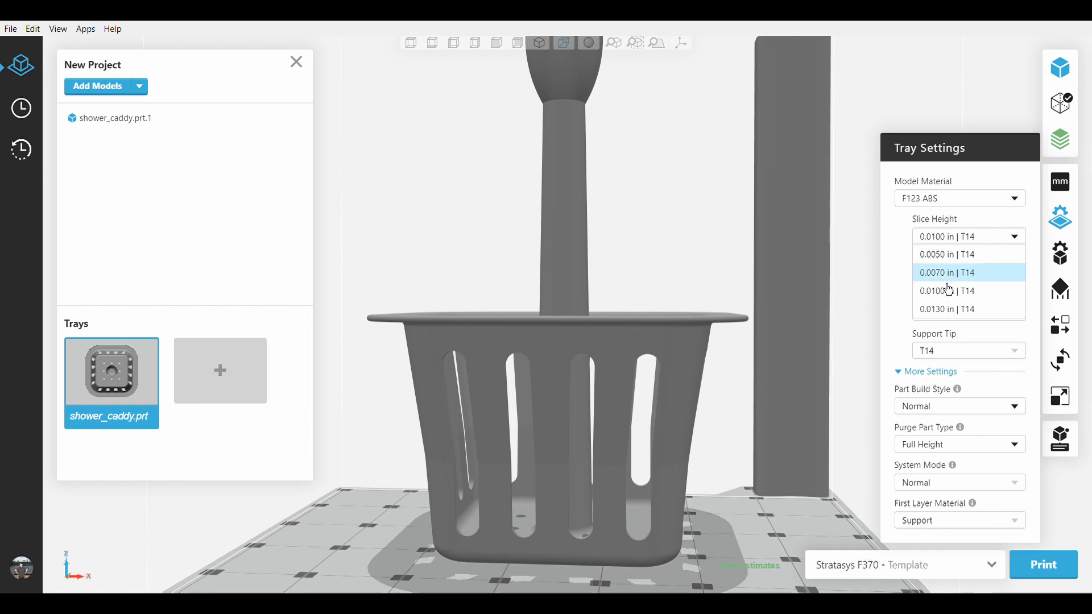
pyautogui.click(946, 272)
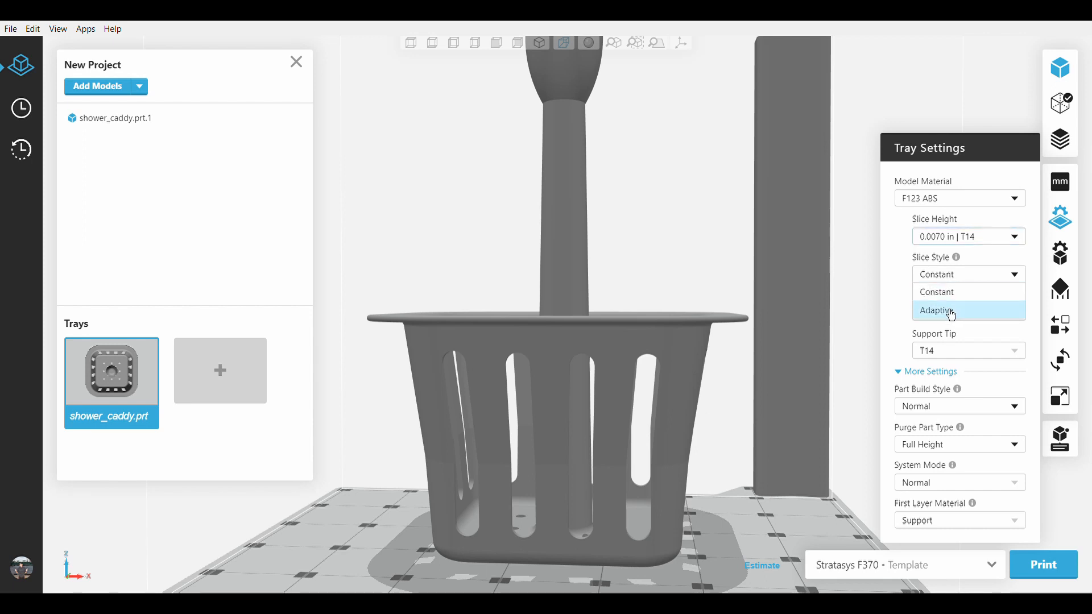
pyautogui.click(939, 310)
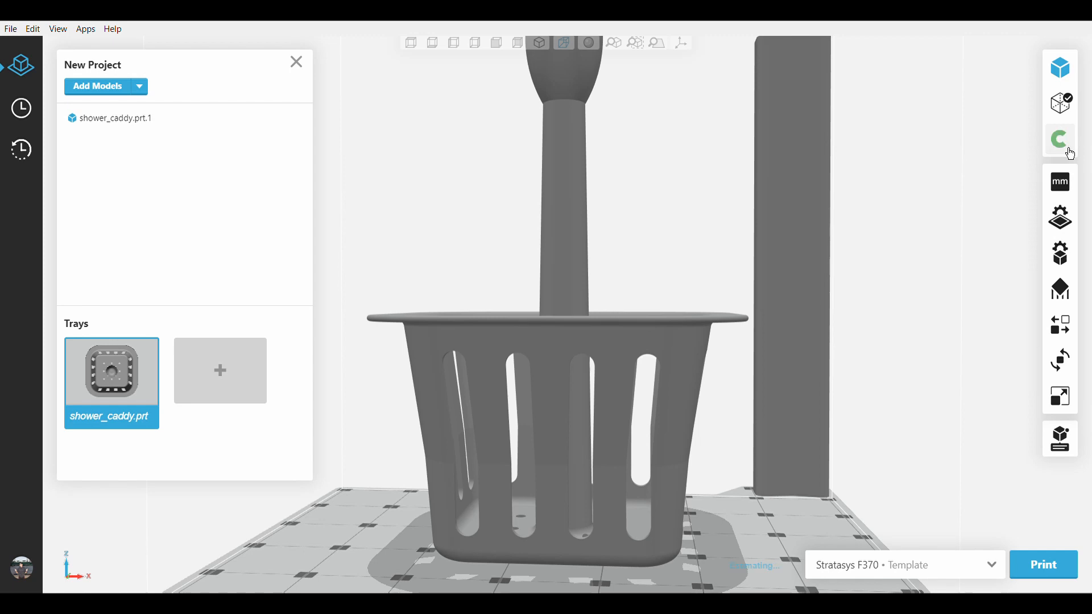
# Start the Adaptive slice of the caddy via Slice Preview.
pyautogui.click(1059, 139)
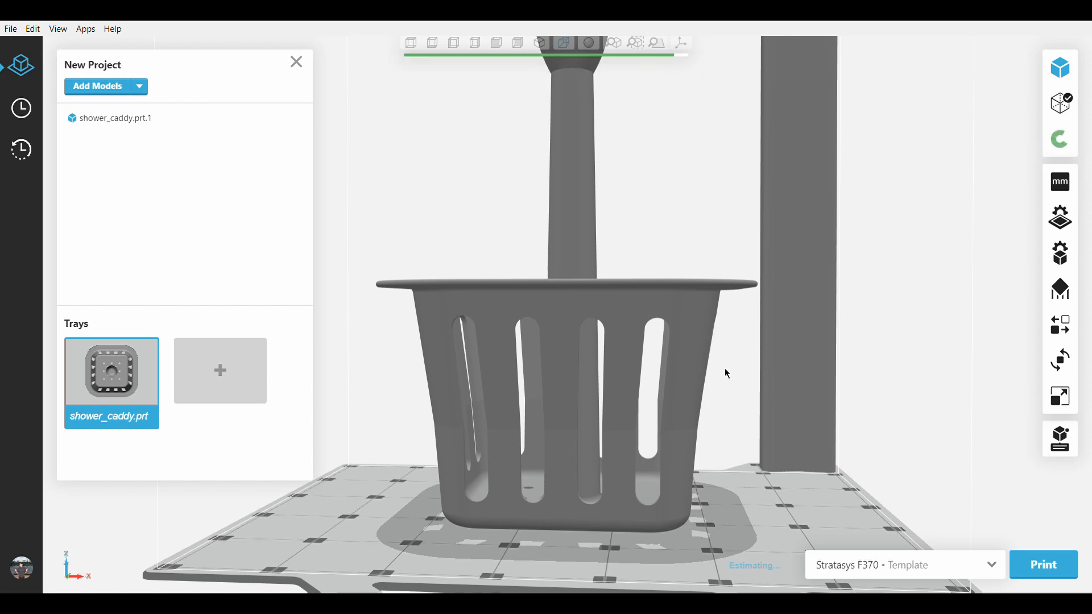
pyautogui.moveTo(875, 342)
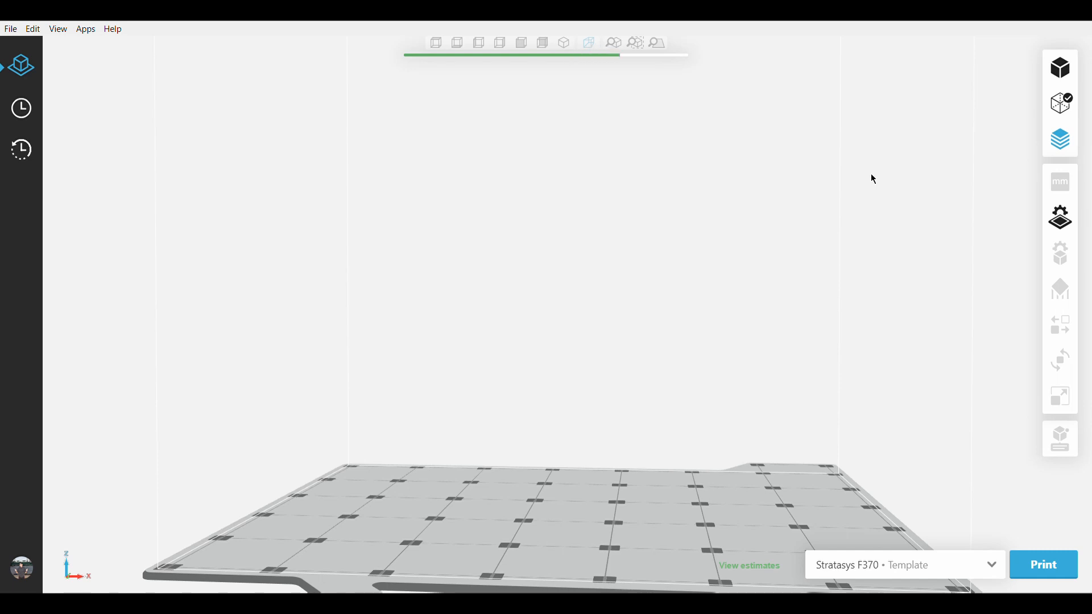
# Display all 1357 layers, mixing 0.0100 and 0.0070 in heights, in Slice Preview.
pyautogui.click(1060, 139)
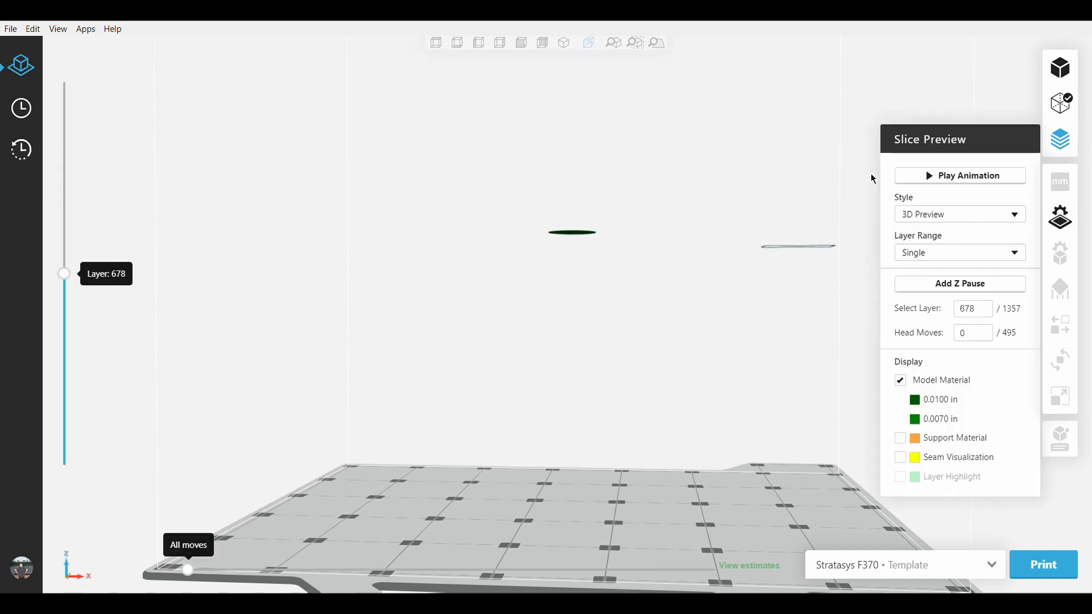
pyautogui.moveTo(941, 411)
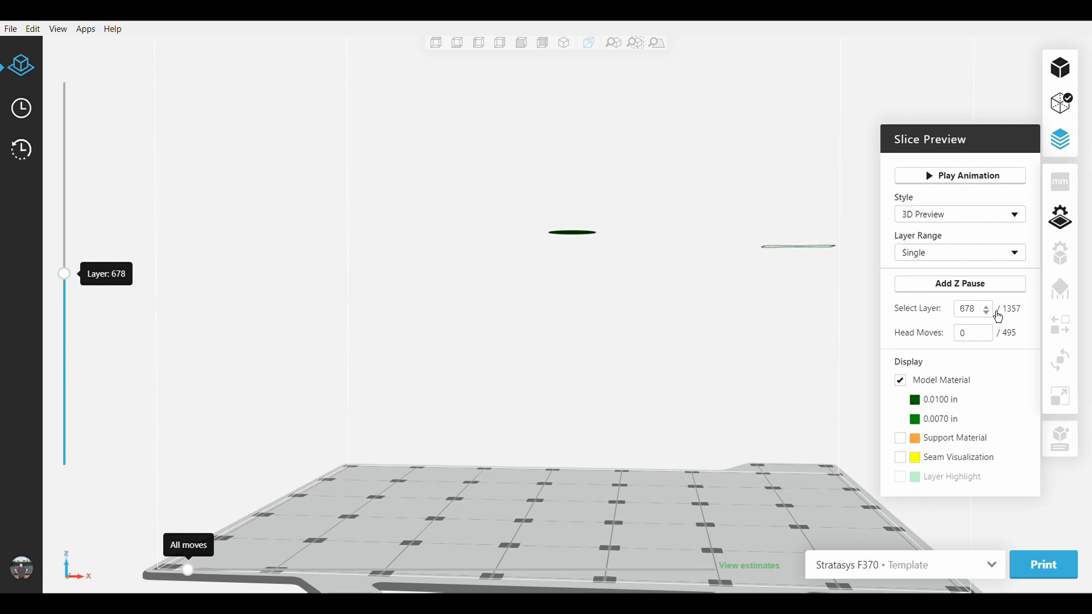
pyautogui.click(959, 252)
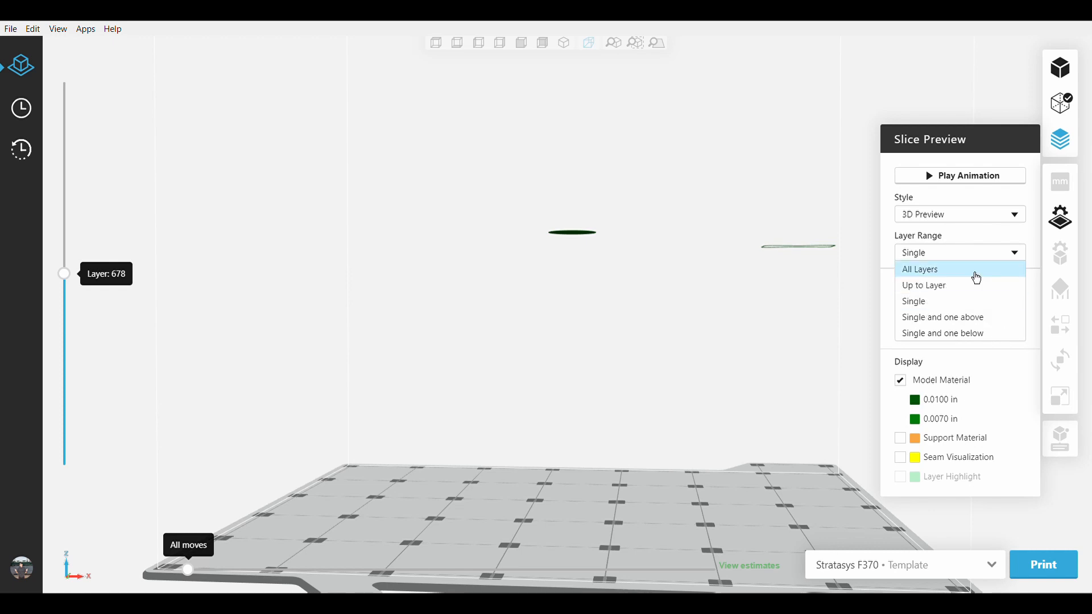
pyautogui.click(921, 270)
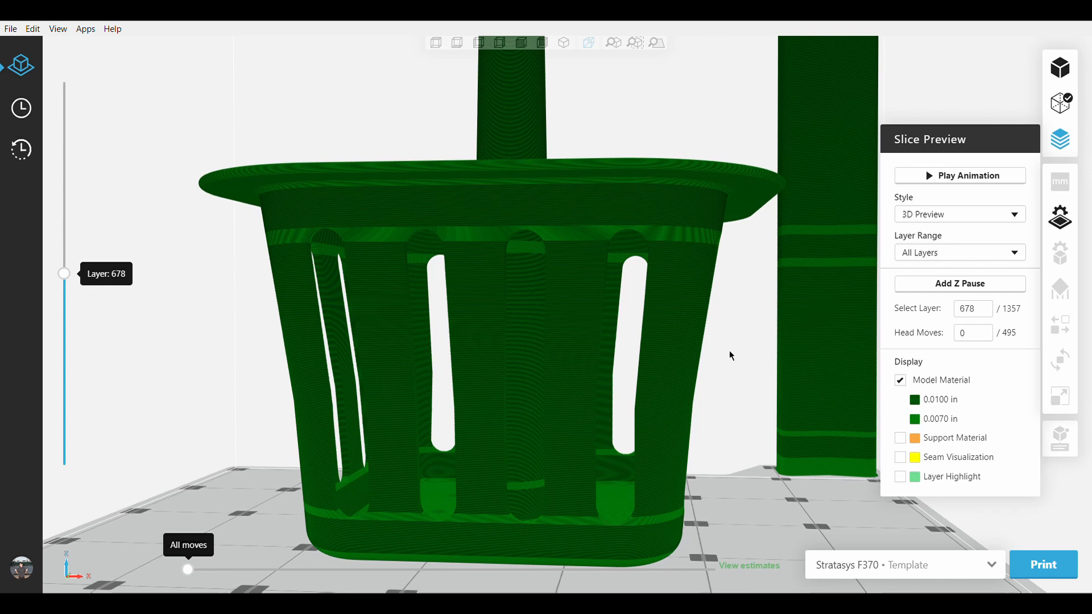
pyautogui.moveTo(721, 417)
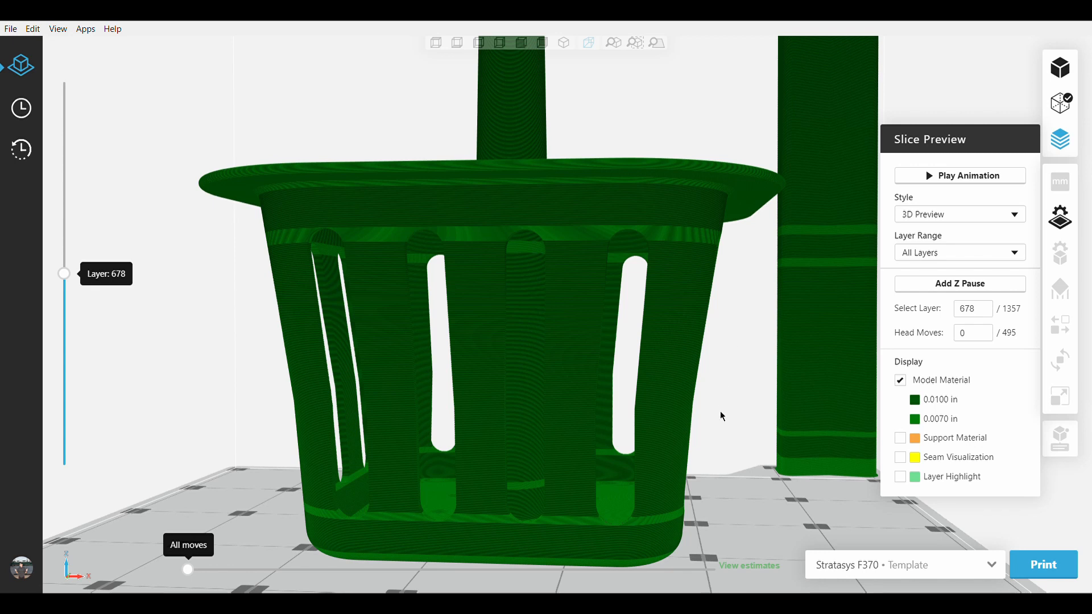
pyautogui.moveTo(749, 566)
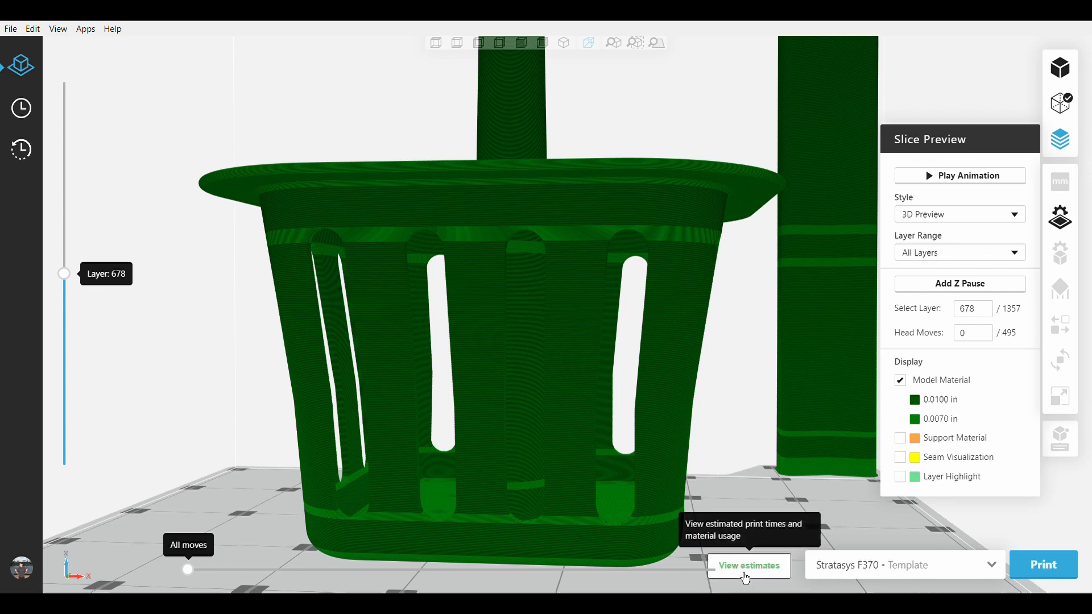
pyautogui.click(749, 566)
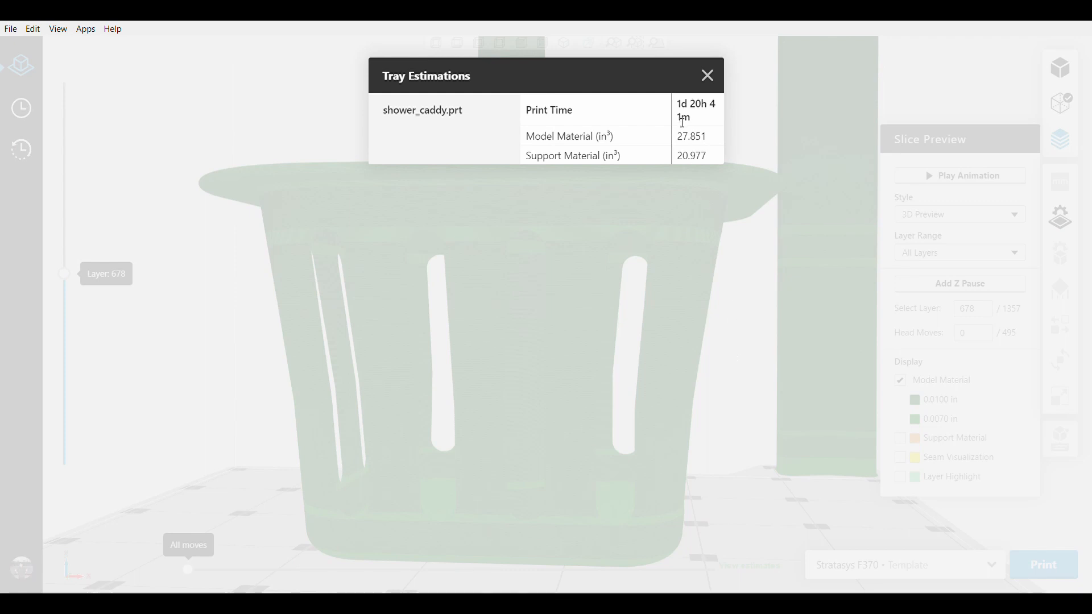
pyautogui.doubleClick(696, 104)
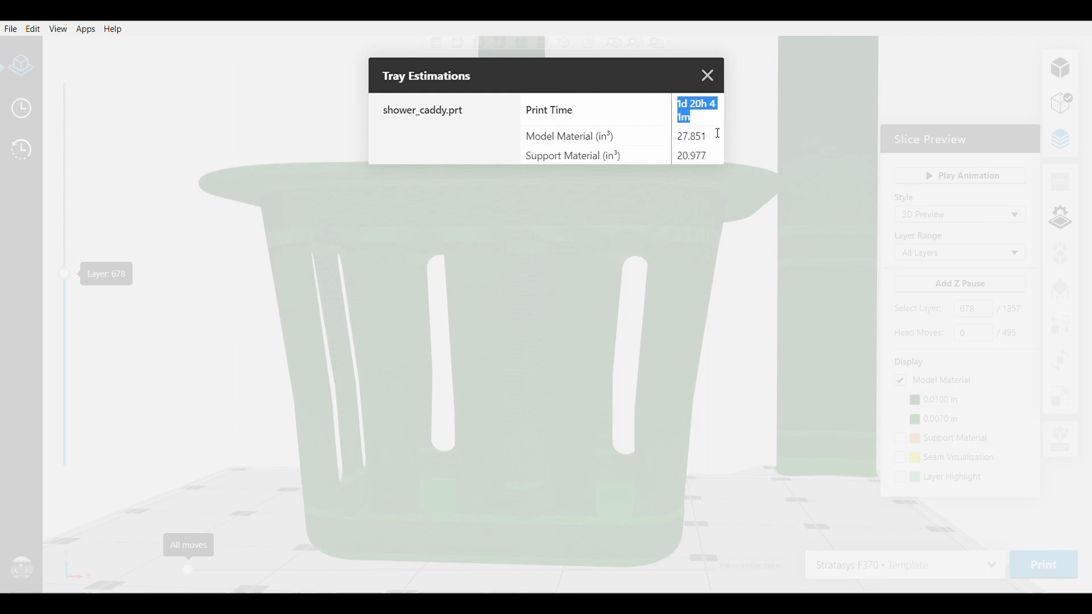
pyautogui.moveTo(745, 128)
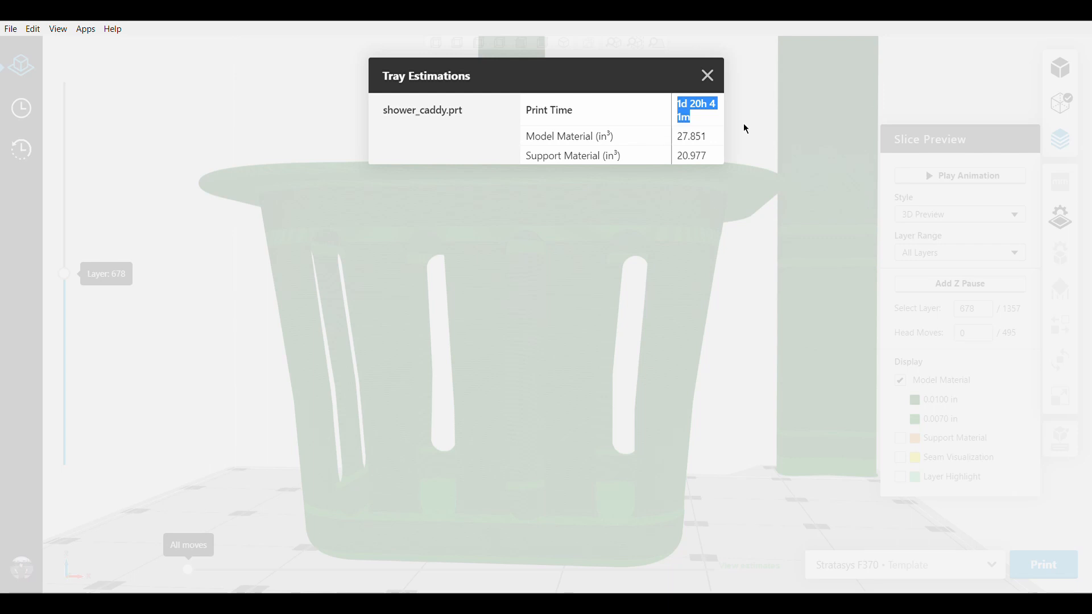
pyautogui.click(707, 75)
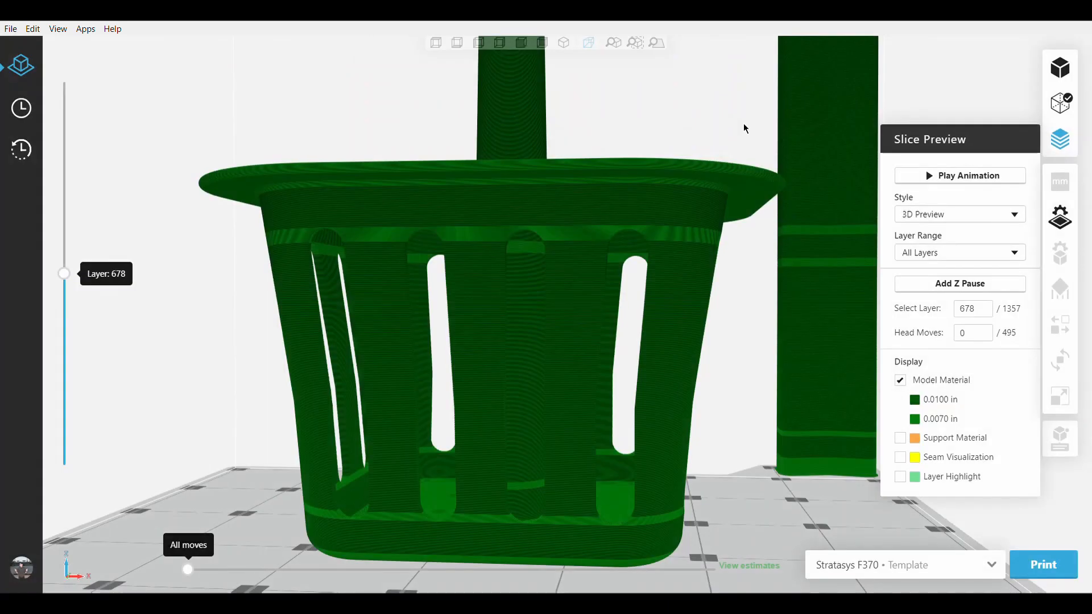